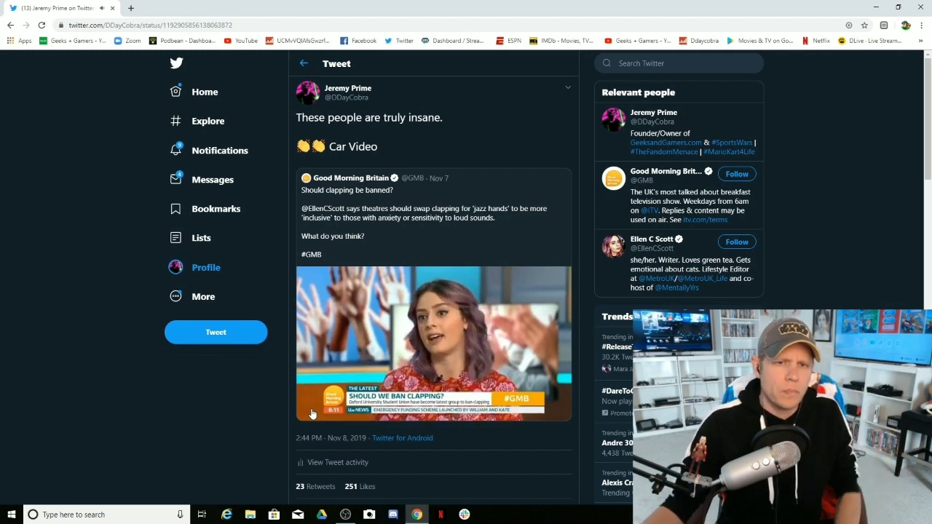
- Play the quoted Good Morning Britain clapping-ban clip, toggling playback, then pause near its end
click(309, 410)
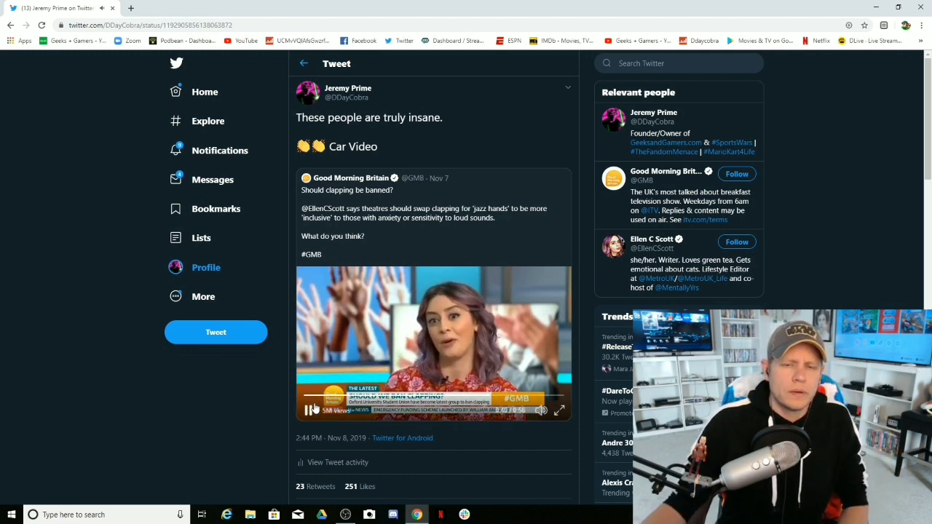
click(308, 410)
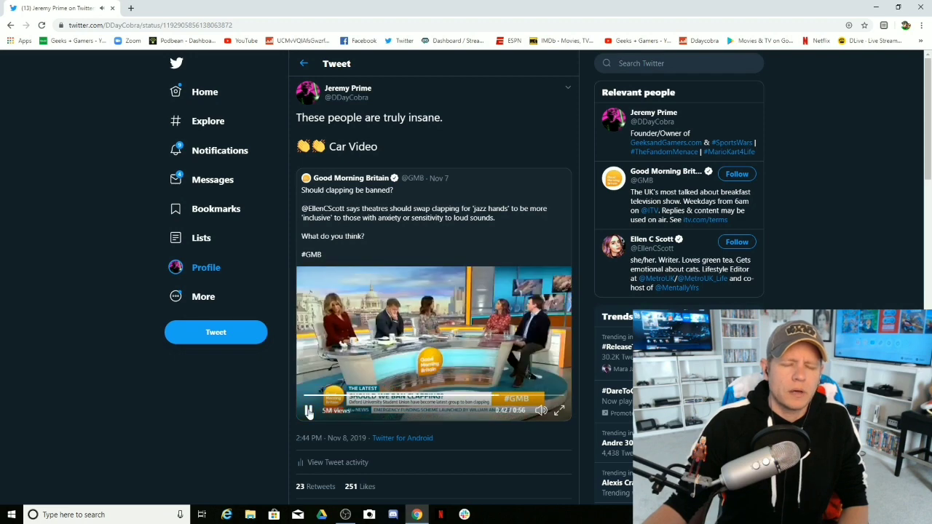
click(308, 410)
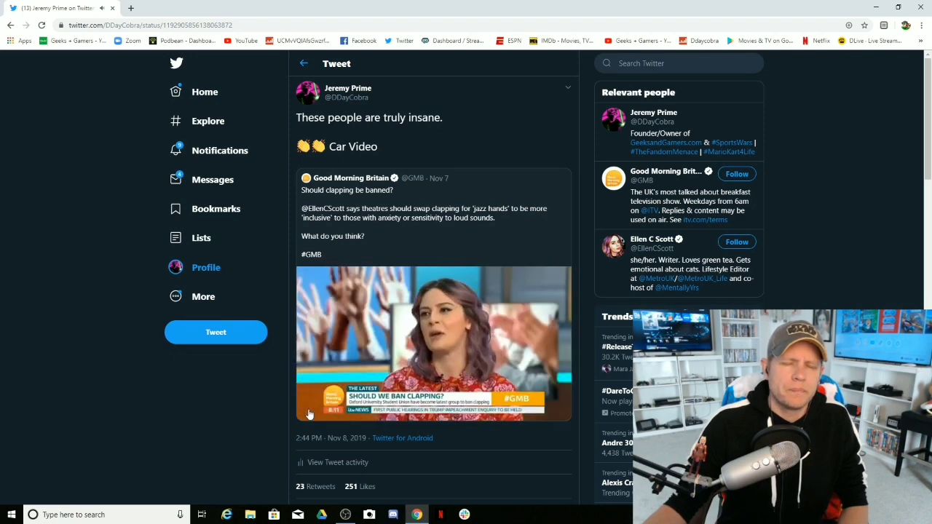
click(308, 410)
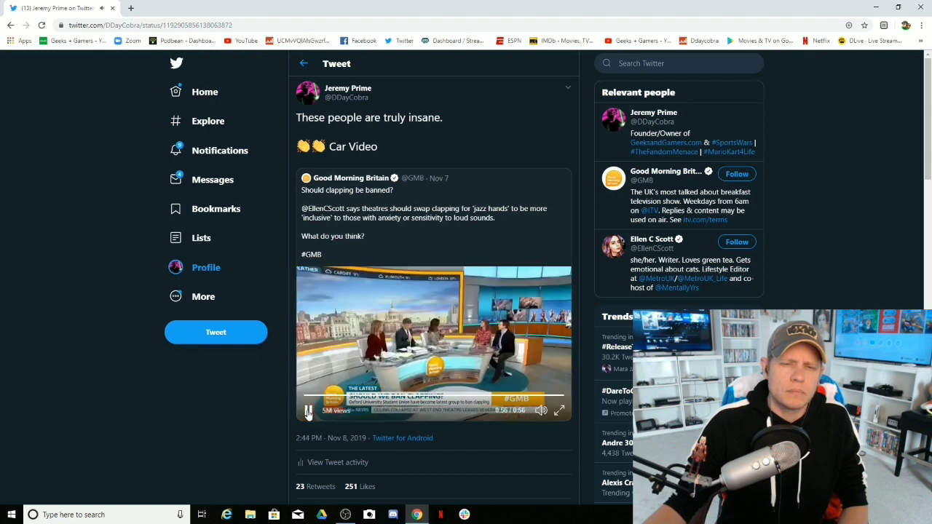
click(307, 410)
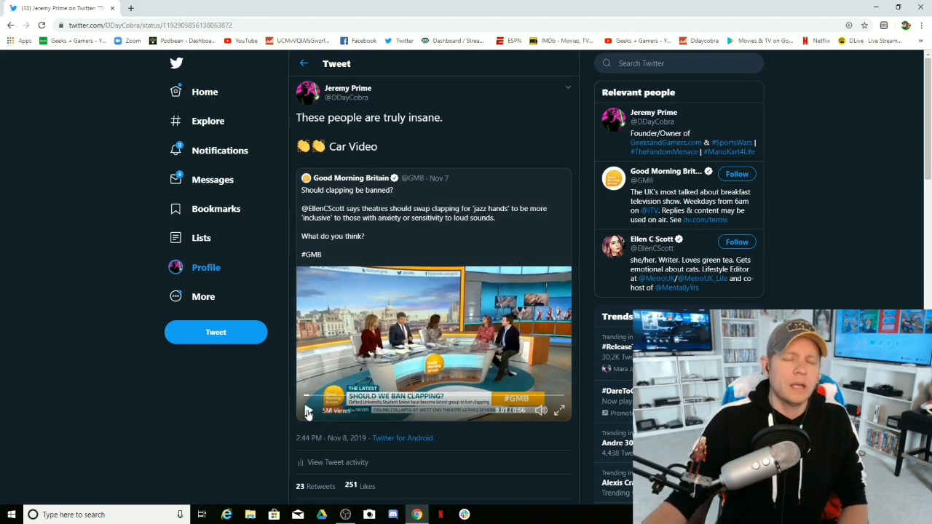
click(308, 410)
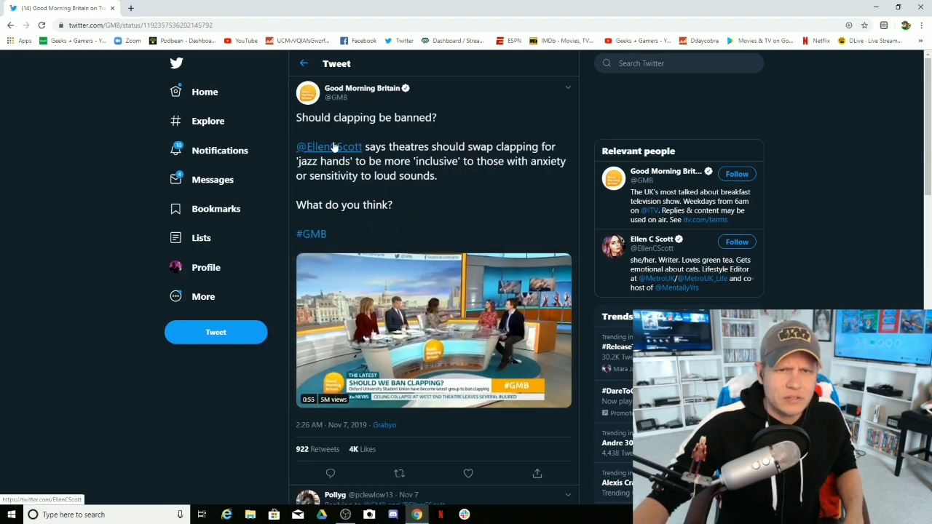
mouse_move(330, 146)
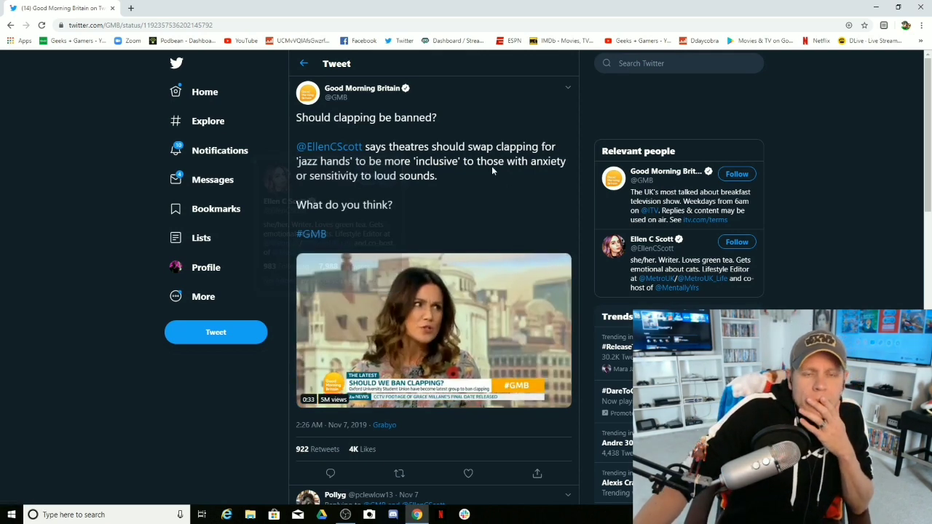
click(304, 63)
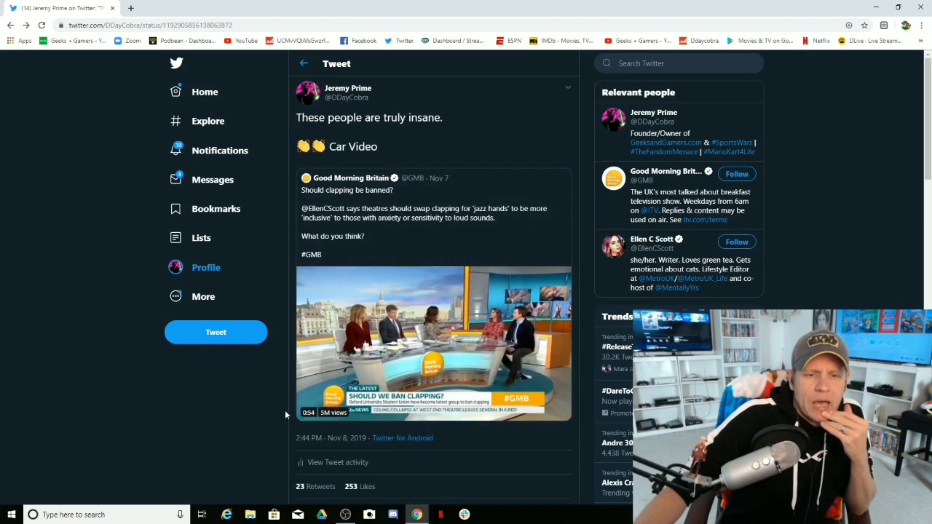
click(433, 343)
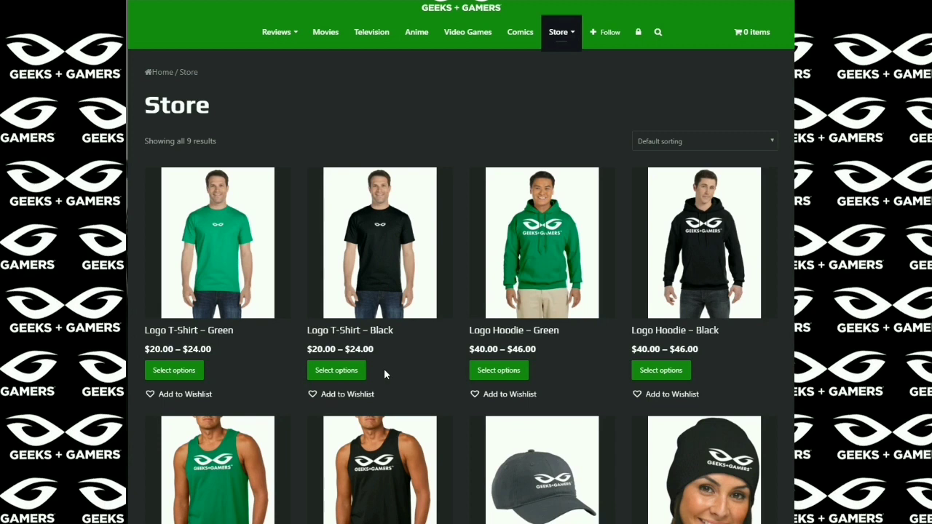
mouse_move(459, 506)
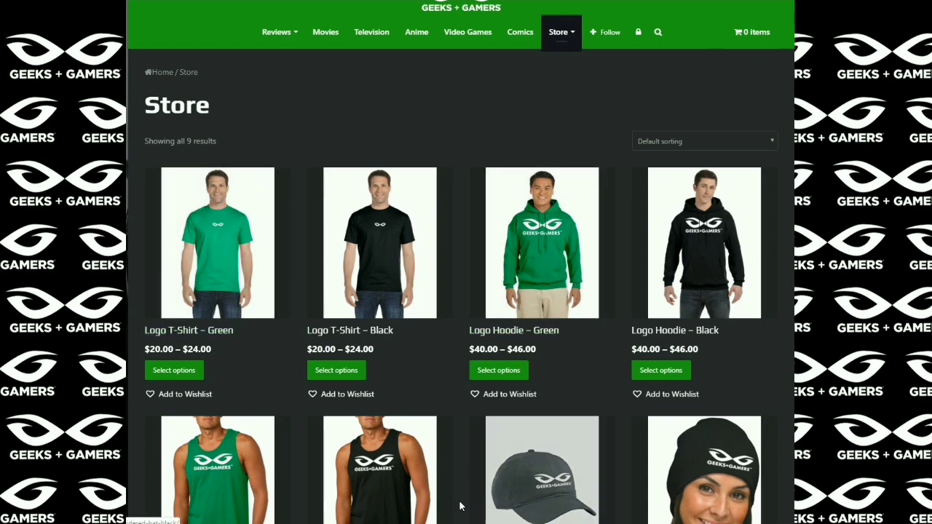
- Scroll the store listing and open the Logo T-Shirt – Black product page
scroll(down, 3)
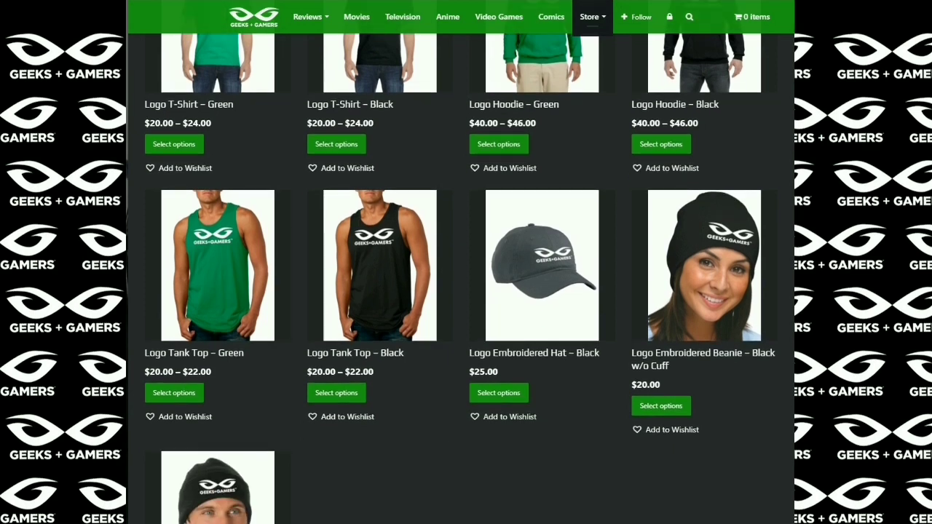
click(350, 104)
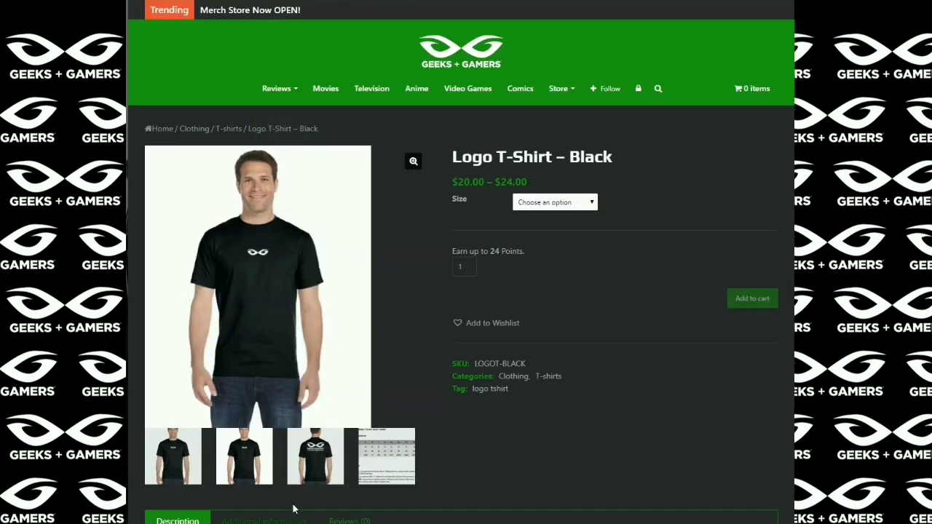